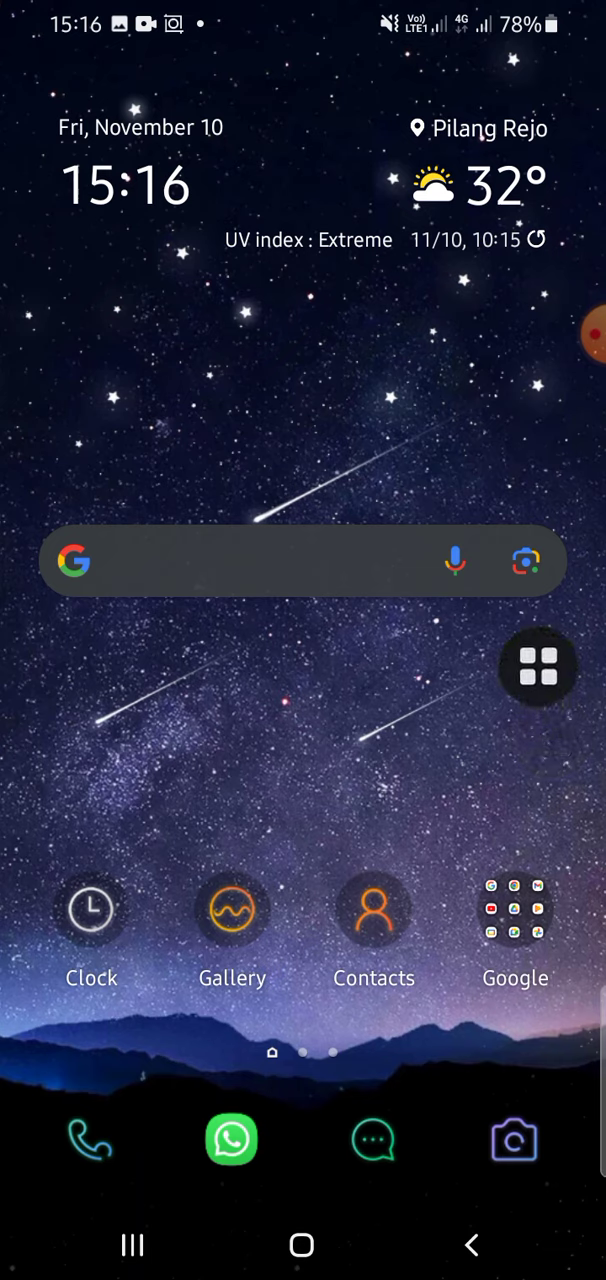
Capture a screenshot of the home screen via the floating Assistant Menu.
left_click(538, 667)
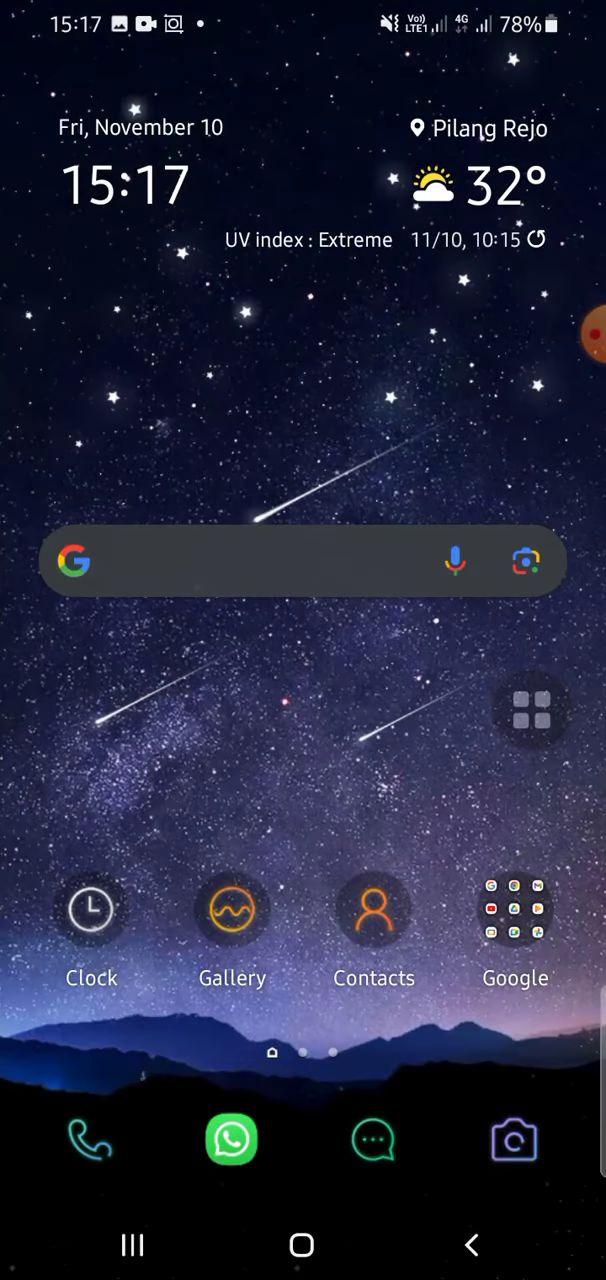
Launch Gallery and view the newest image in the Screenshots album full-screen.
left_click(232, 908)
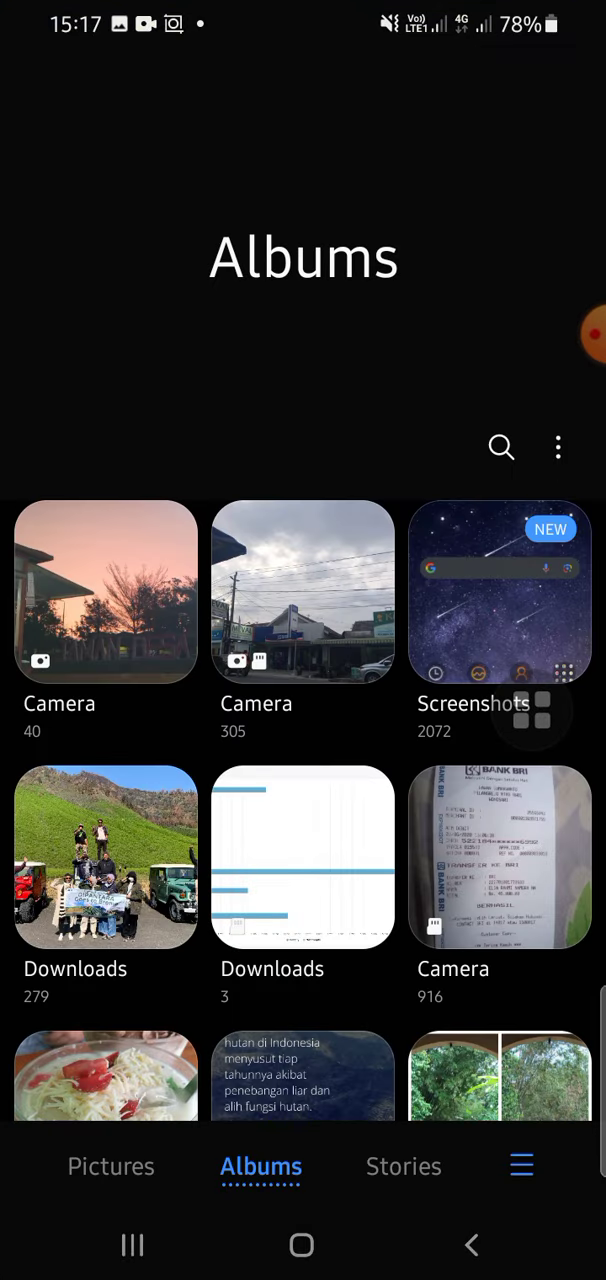
left_click(500, 590)
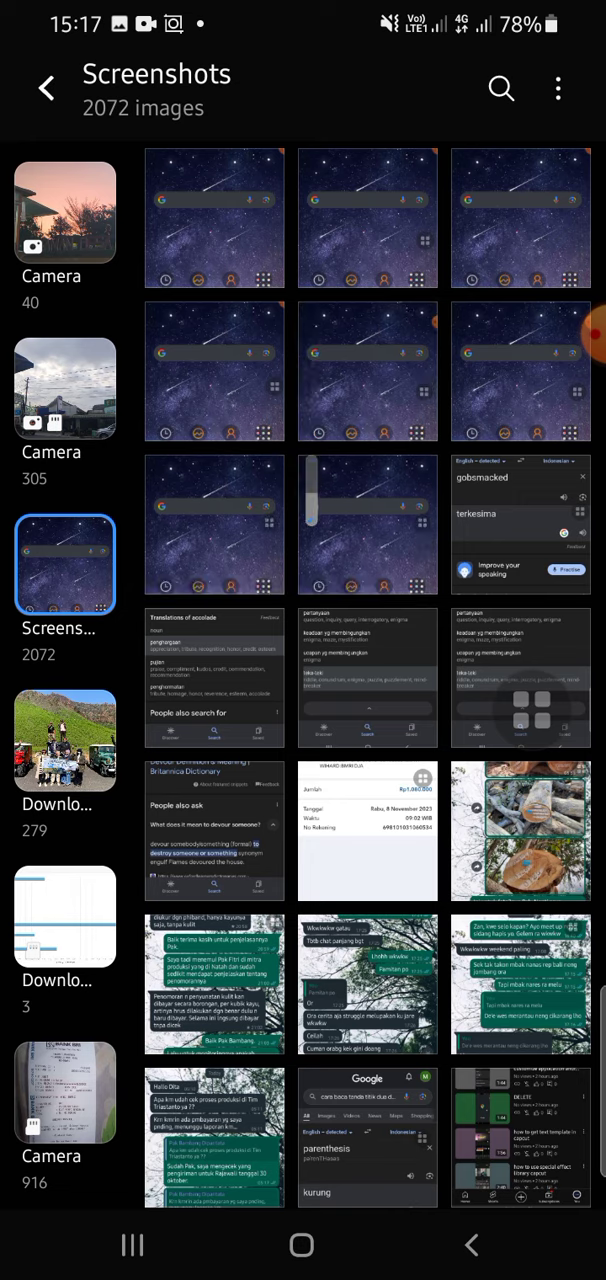
left_click(301, 1245)
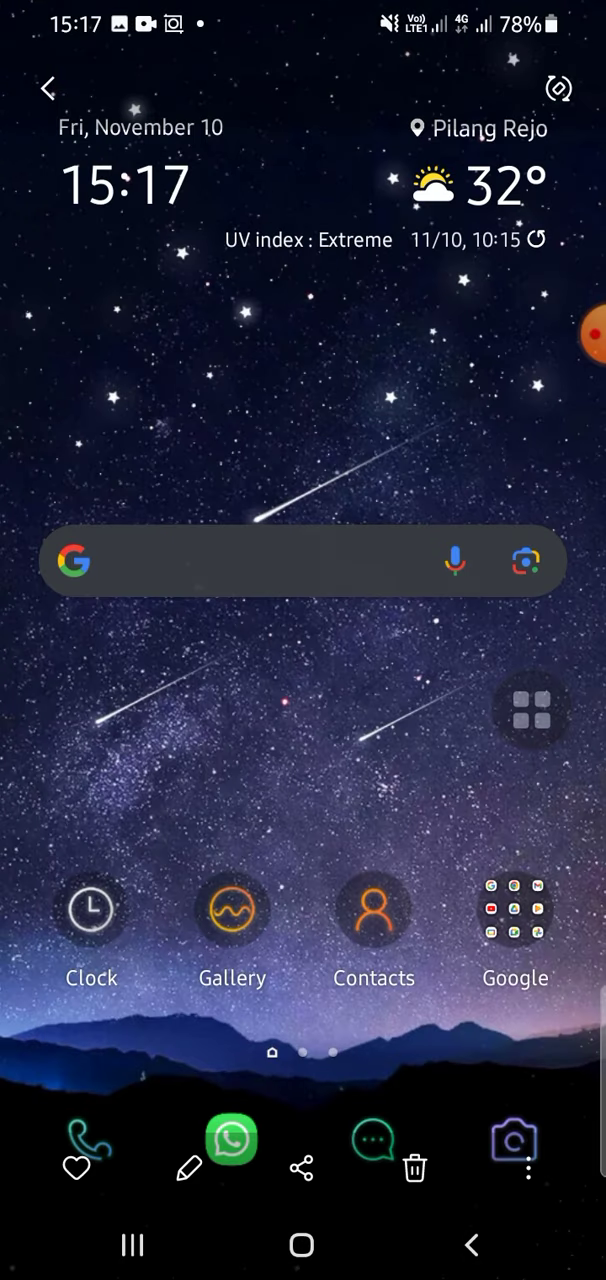